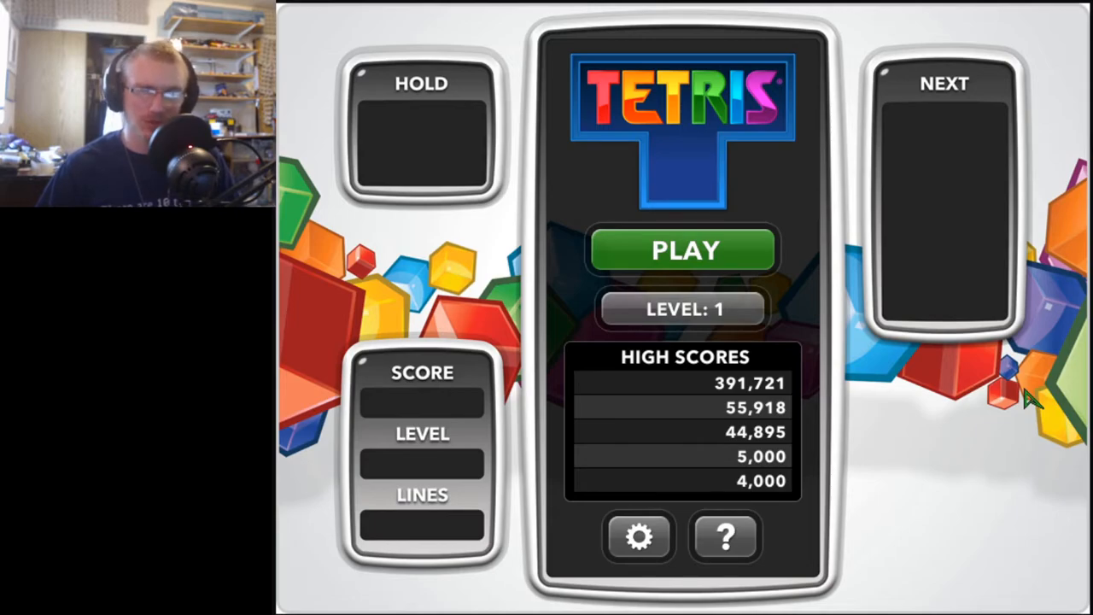
mouse_move(523, 397)
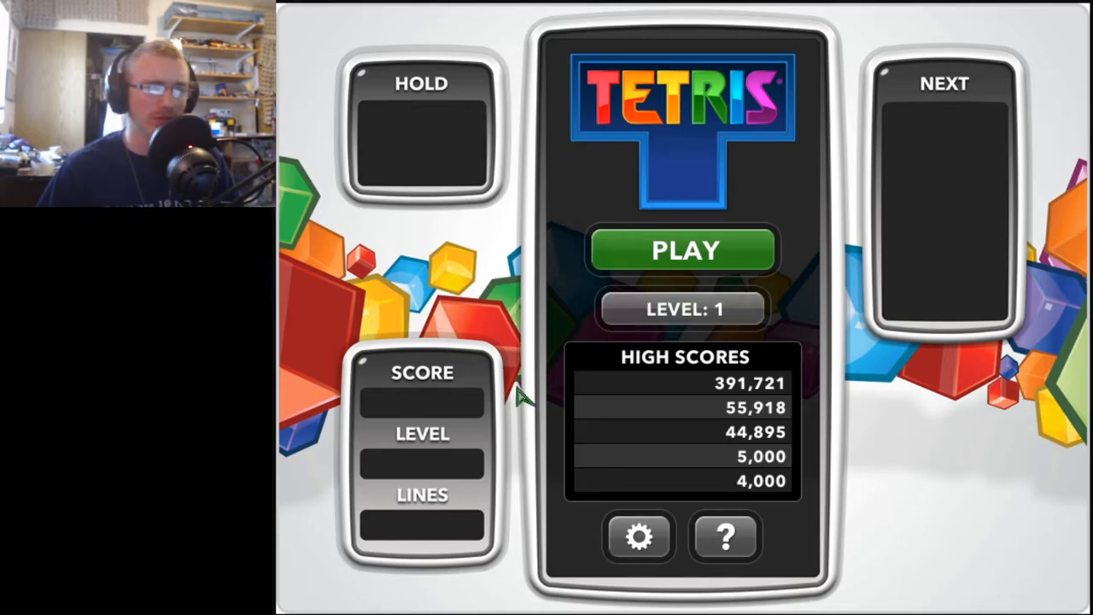
mouse_move(862, 348)
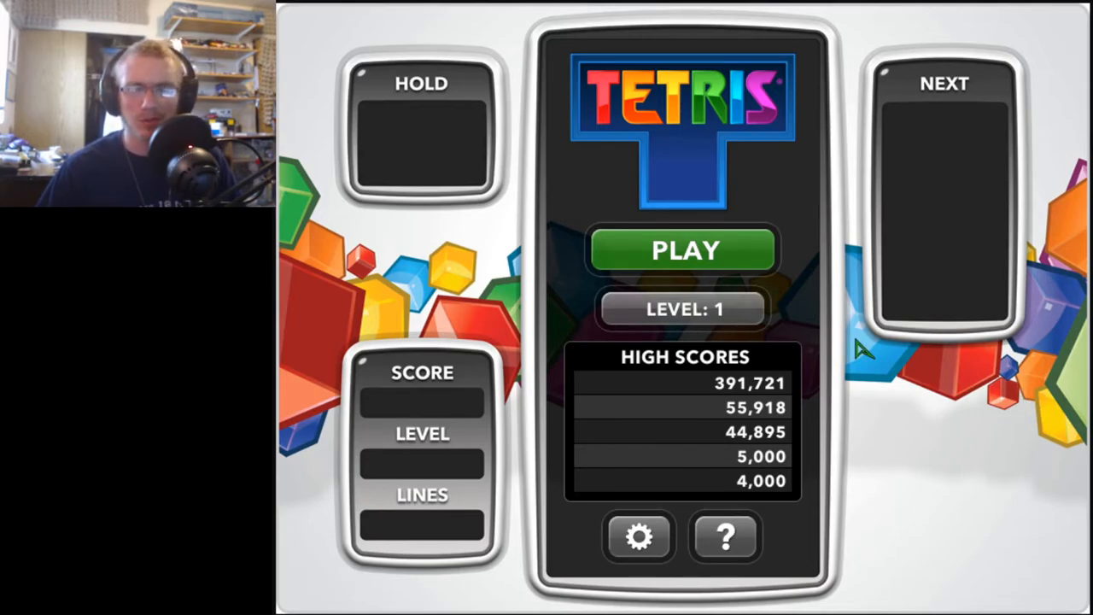
Play a new game from level 1 up to level 9 with 87 lines and 72,876 points, then pause
left_click(683, 250)
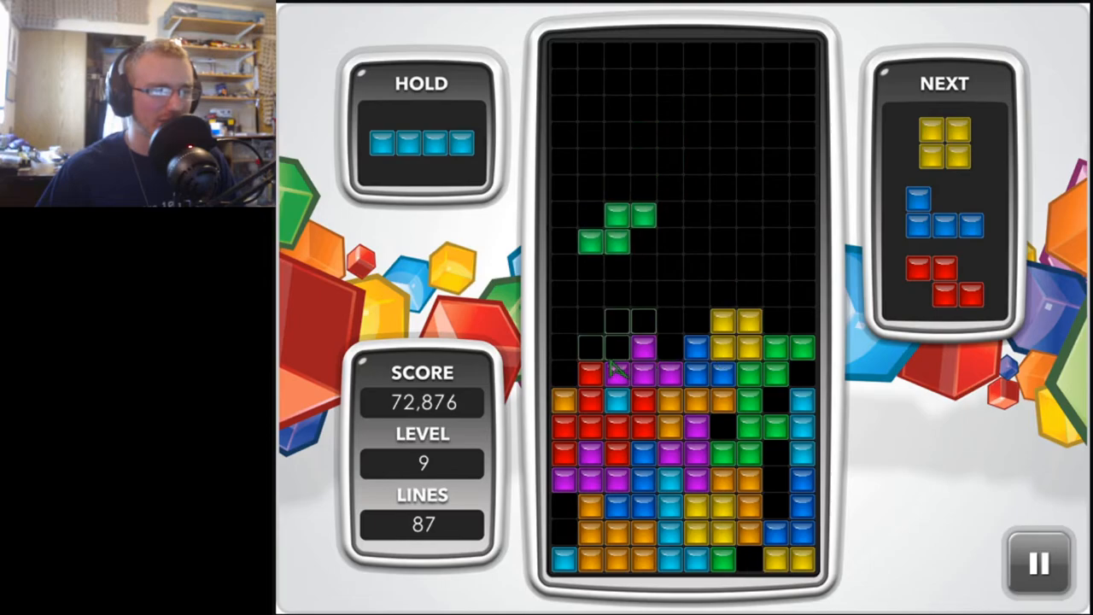
left_click(1038, 562)
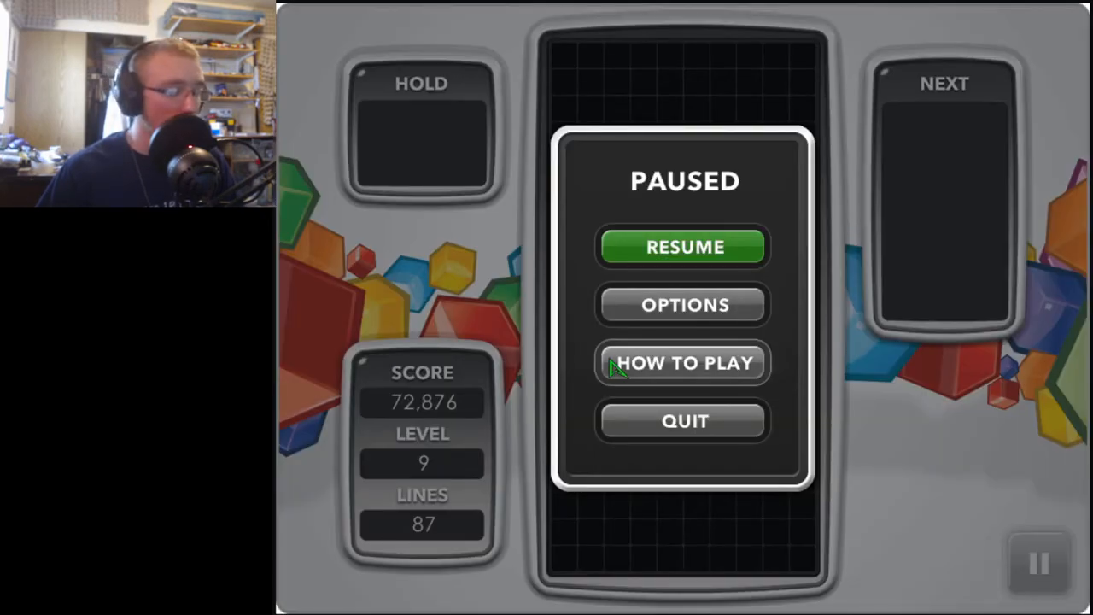
left_click(683, 246)
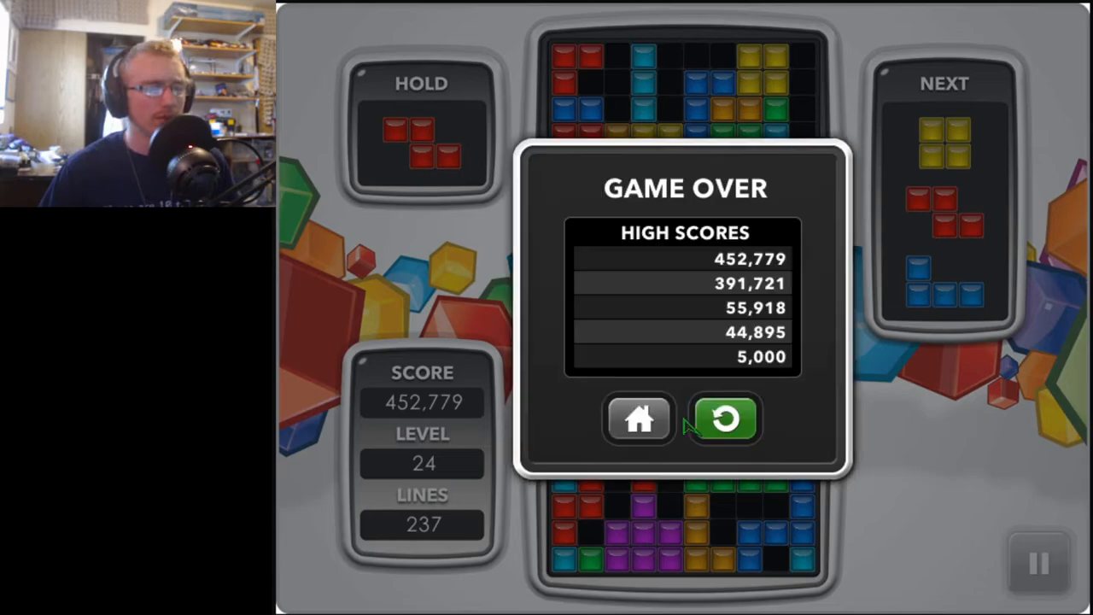
left_click(724, 420)
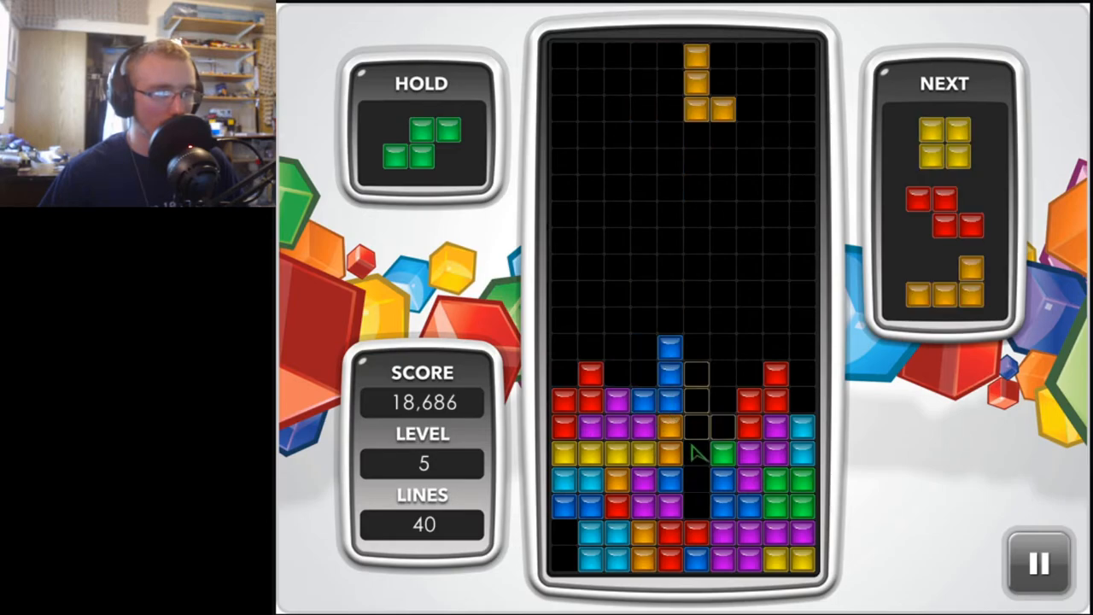
Hard-drop pieces while clearing rows to reach level 5 with 40 lines
key("space")
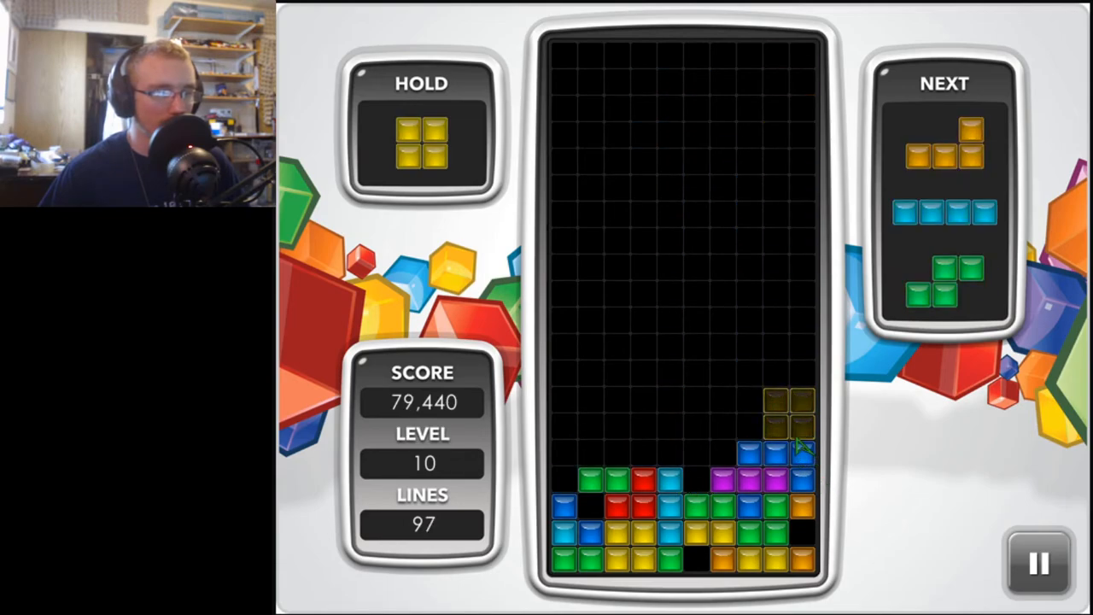
Swap with the hold piece and hard-drop to keep clearing lines toward level 12 and 116 lines
key("shift")
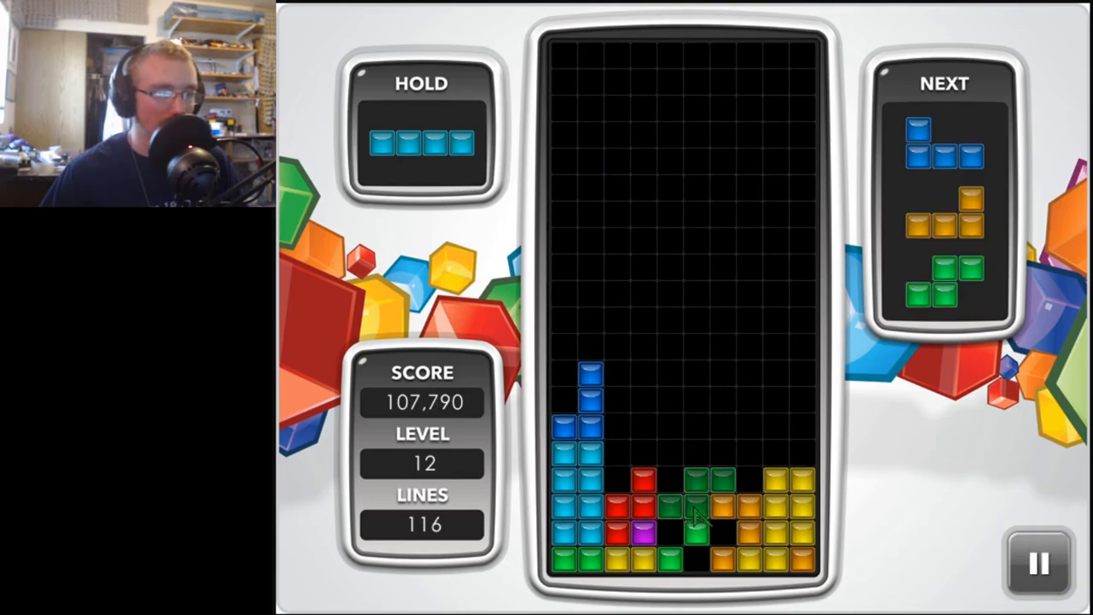
key("Space")
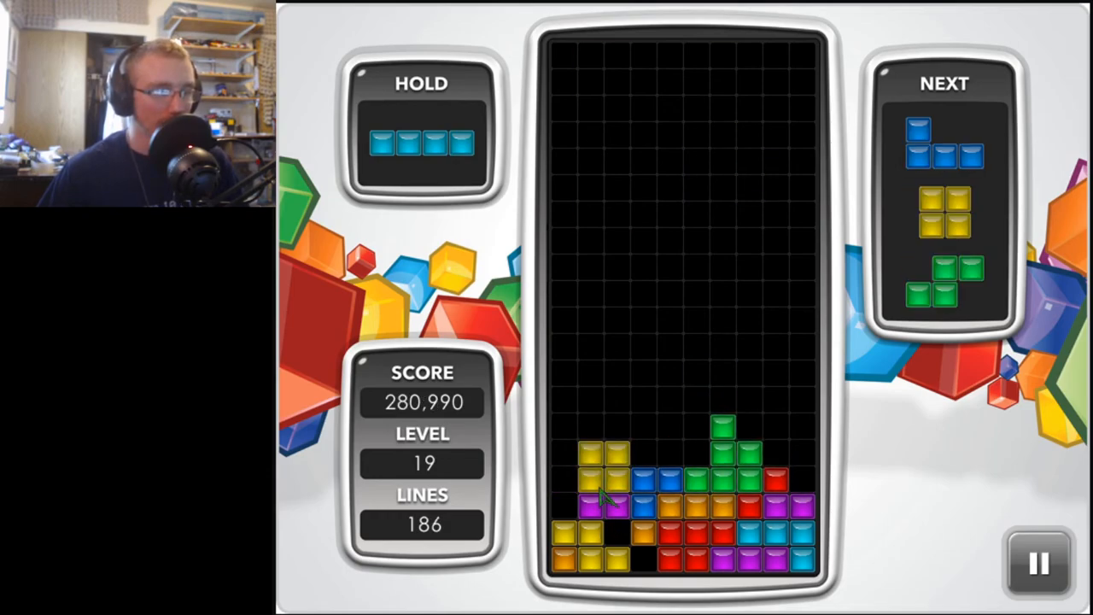
key("Down")
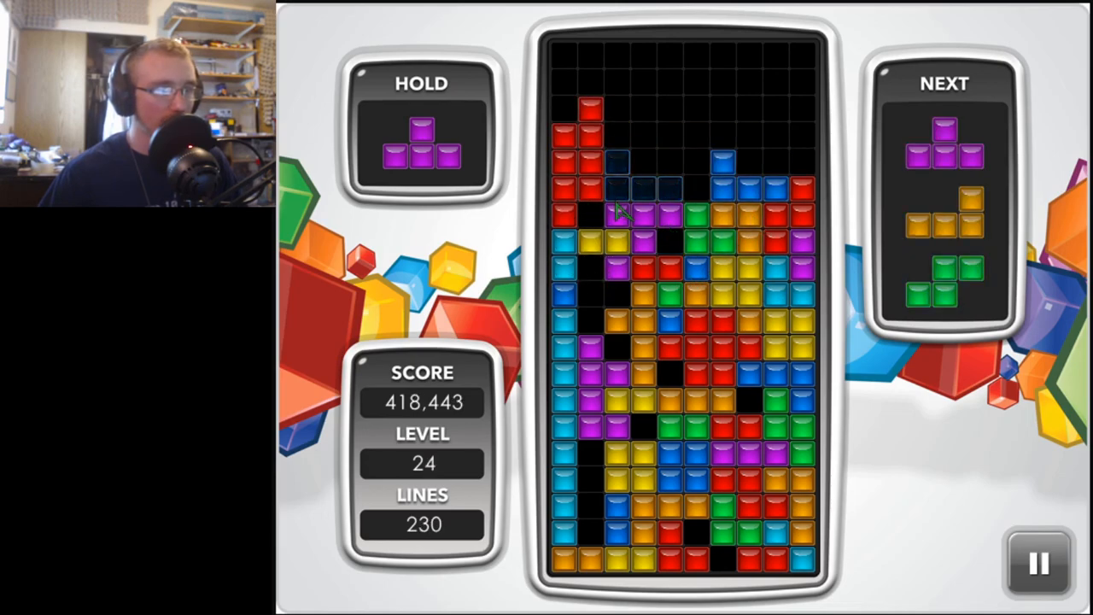
Hard-drop the falling piece to clear a line, reaching 231 lines and about 420,800 points at level 24
key("space")
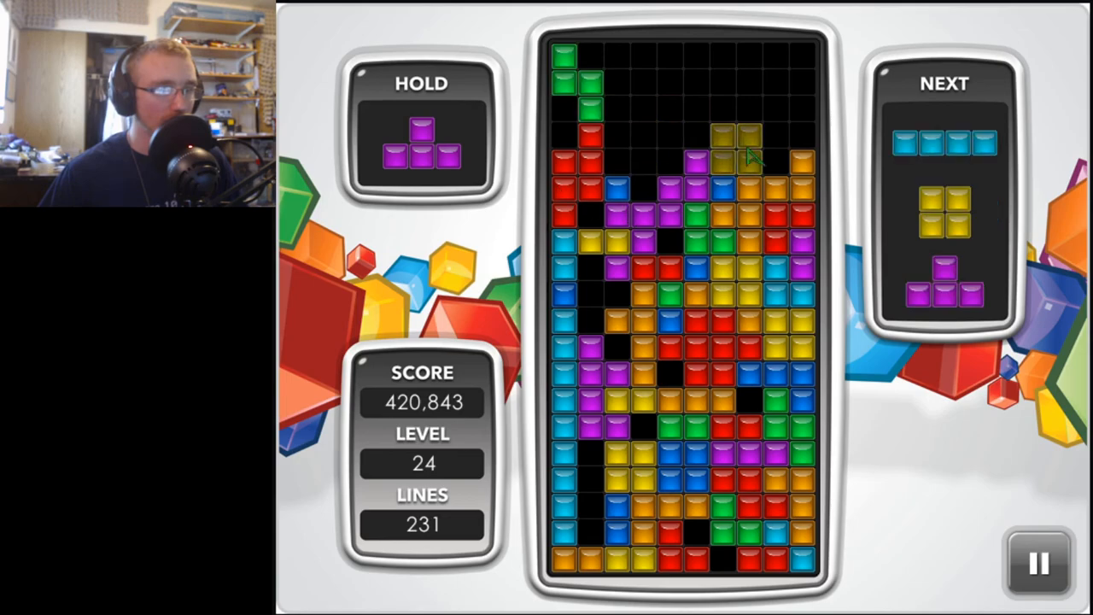